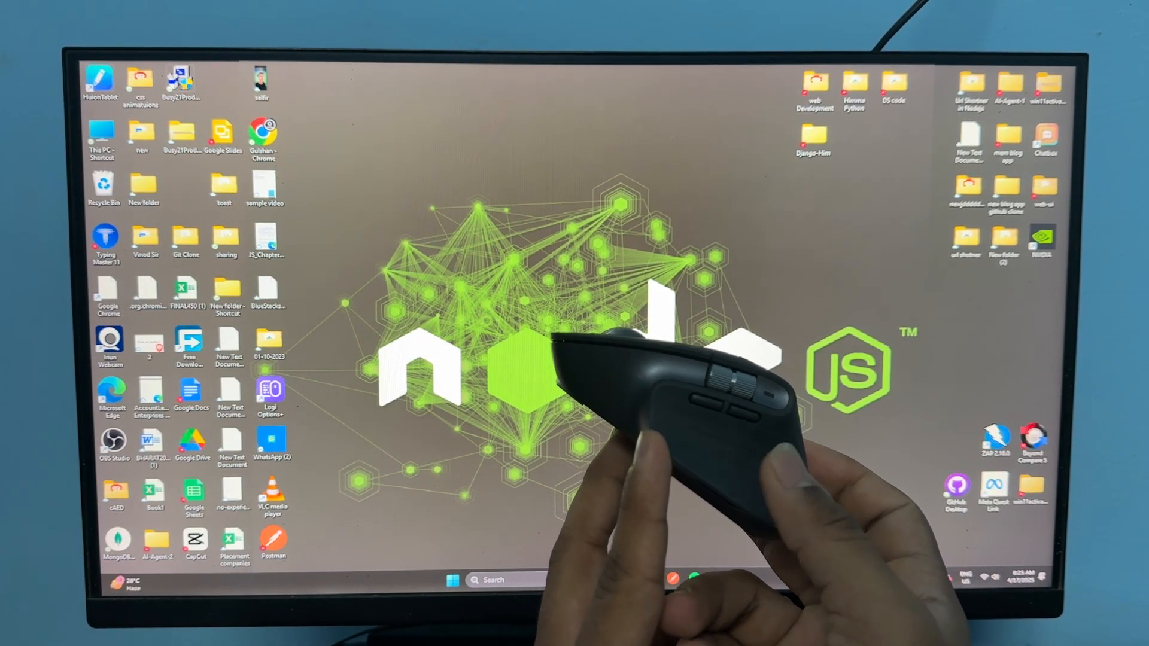
mouse_move(660, 404)
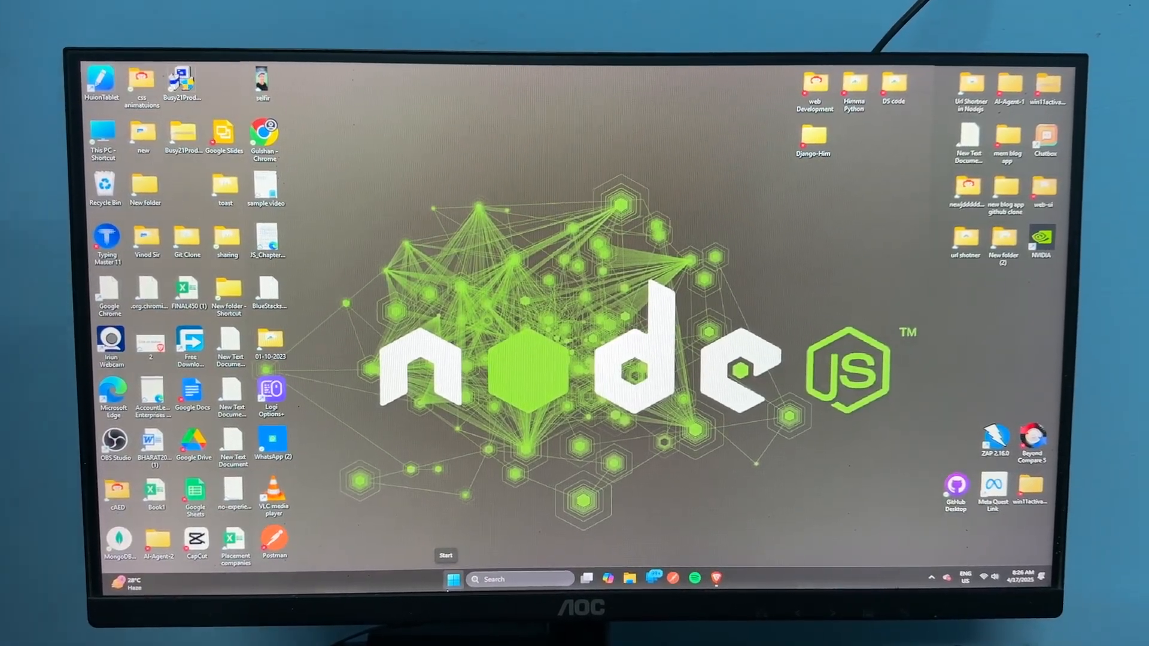
Bring up File Explorer at the Downloads folder holding the Logi Options+ installer.
click(717, 579)
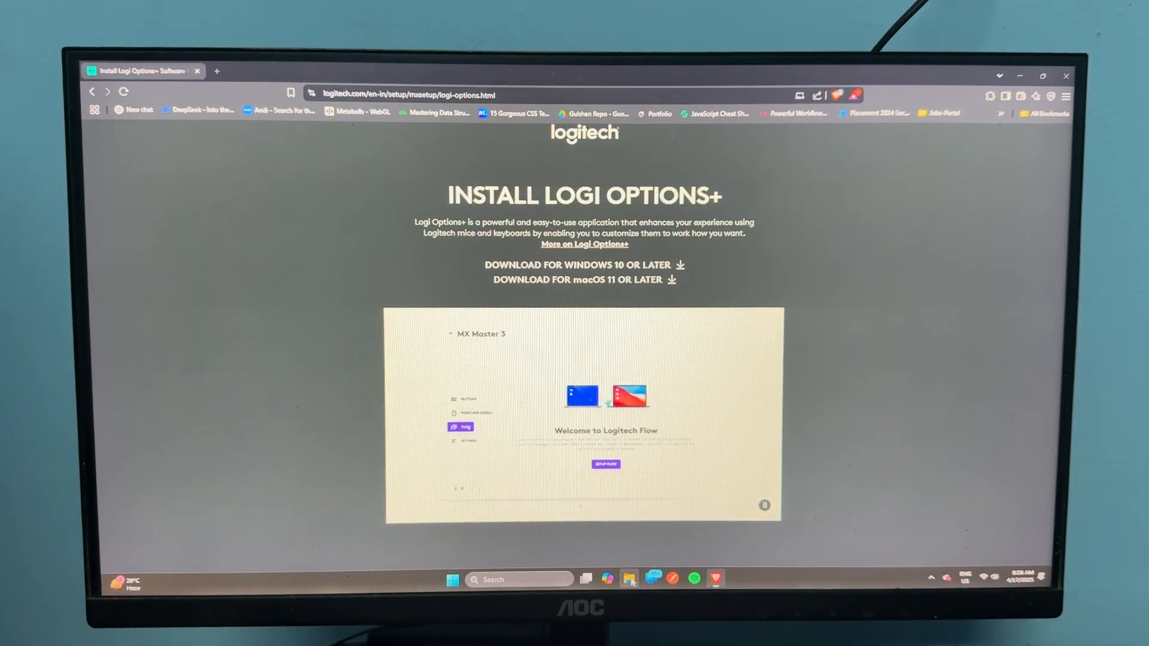
click(628, 580)
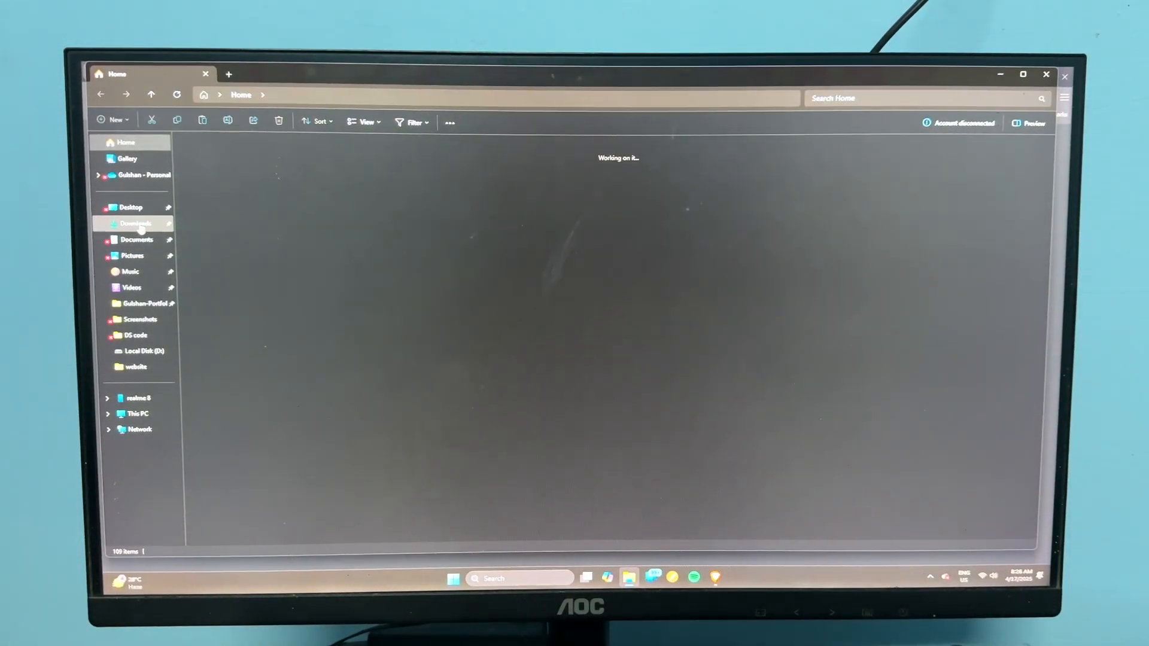
click(136, 223)
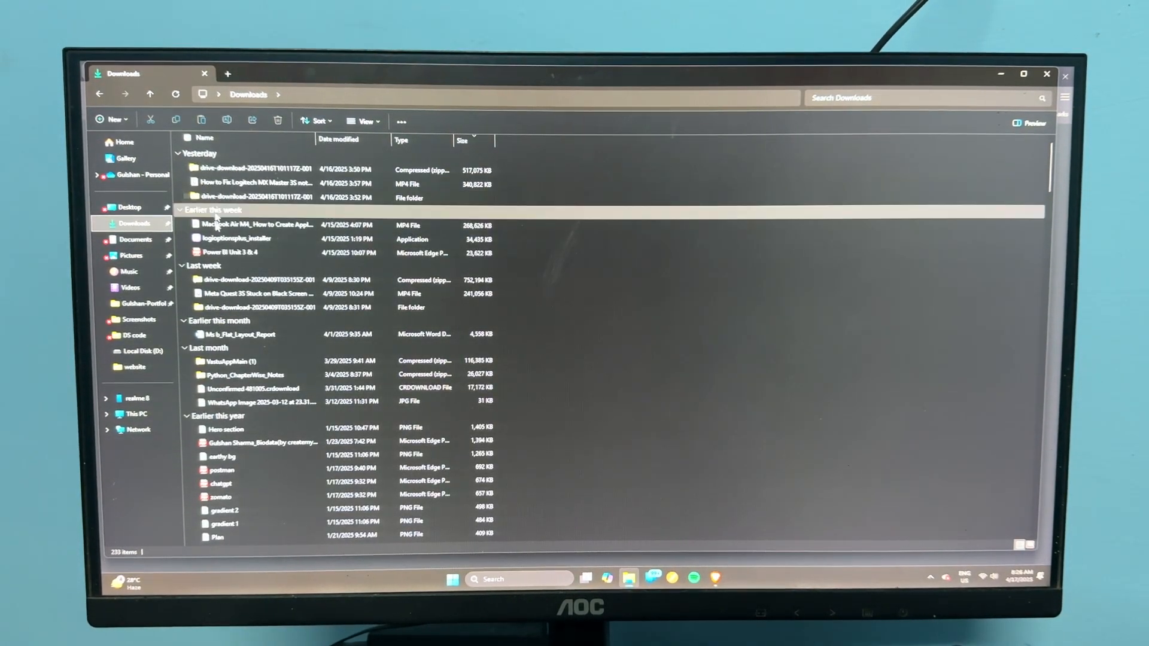
Find Logi Options+ in the Start app list and bring up its actions to uninstall it.
click(453, 580)
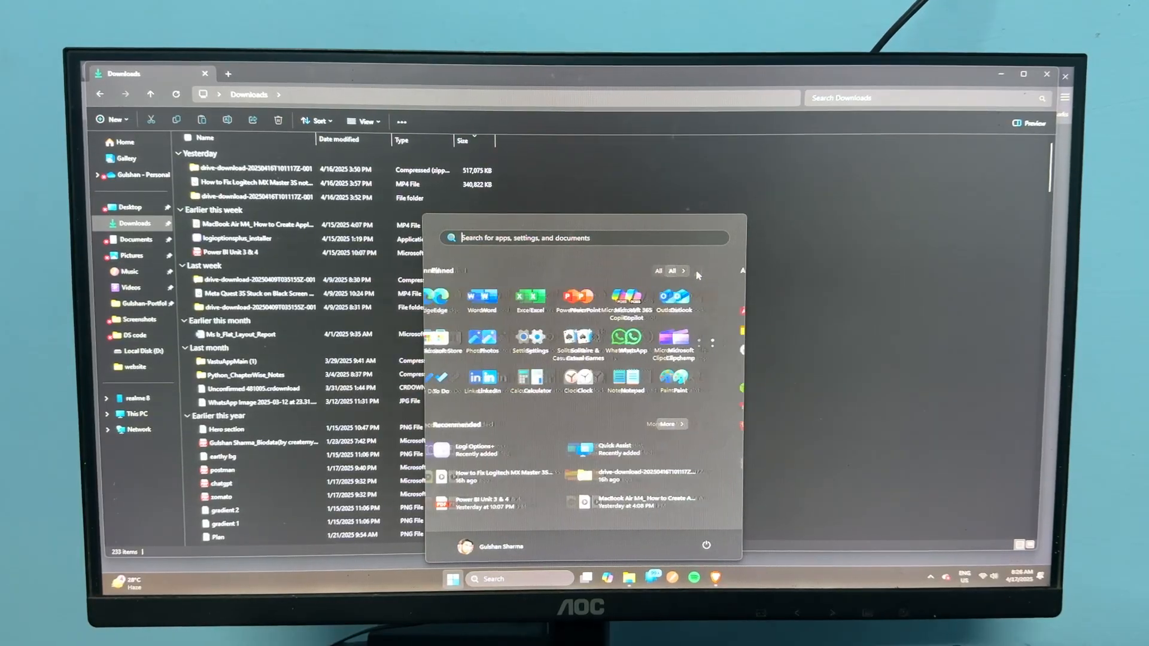
click(668, 272)
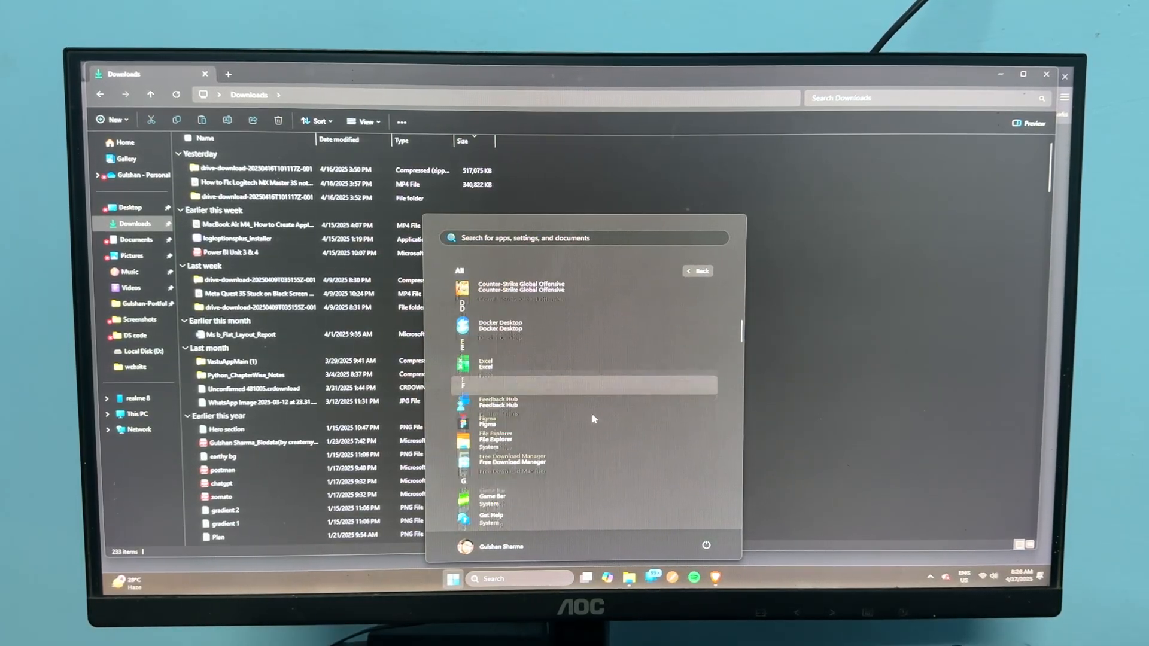
scroll(down, 3)
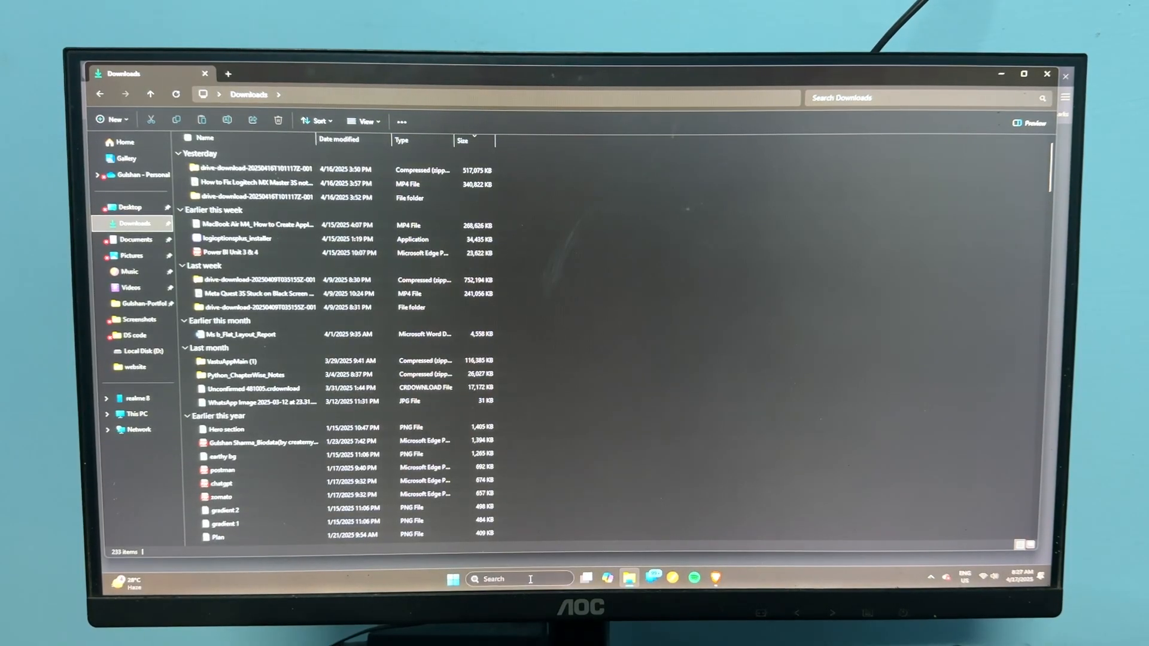
click(452, 579)
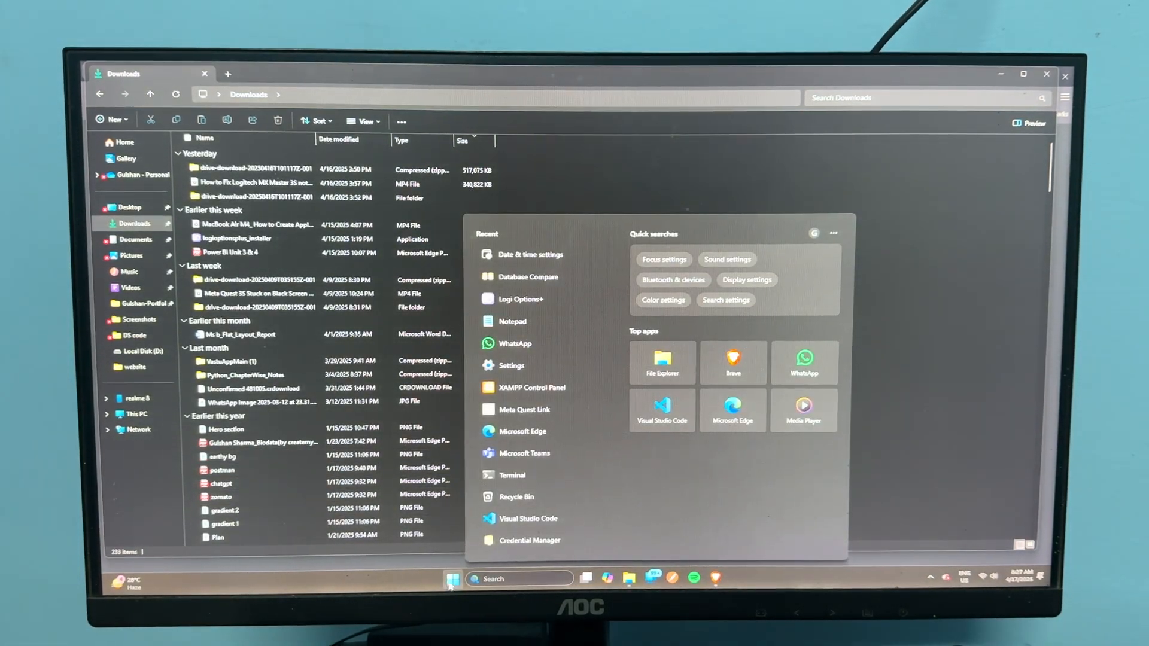
right_click(515, 299)
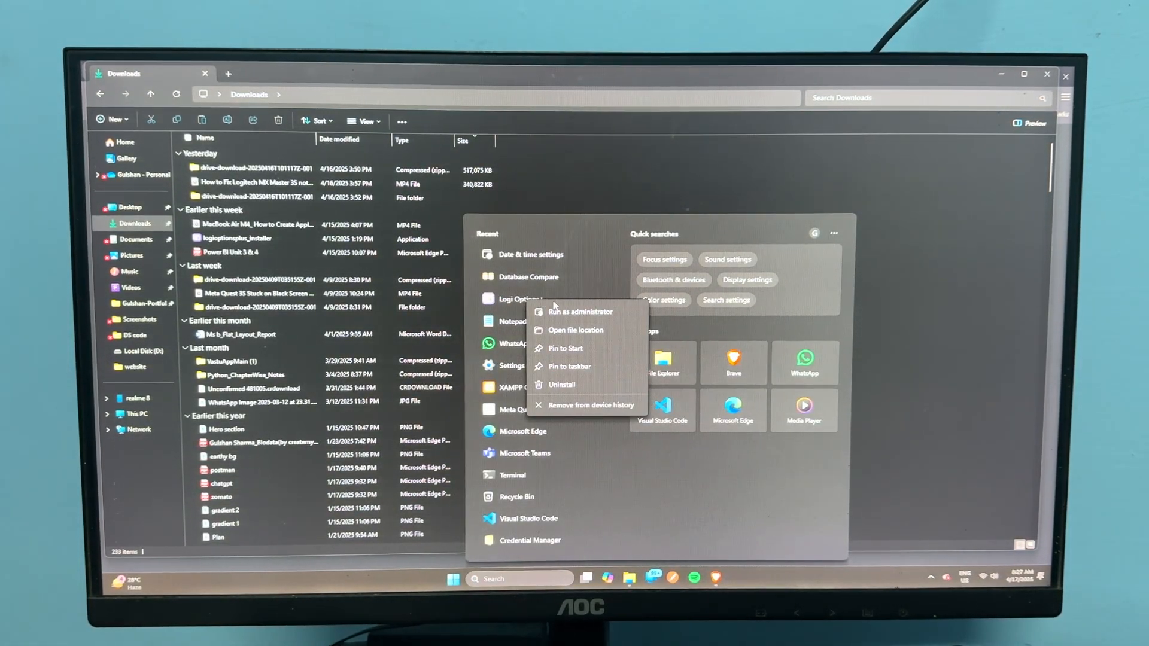
mouse_move(561, 385)
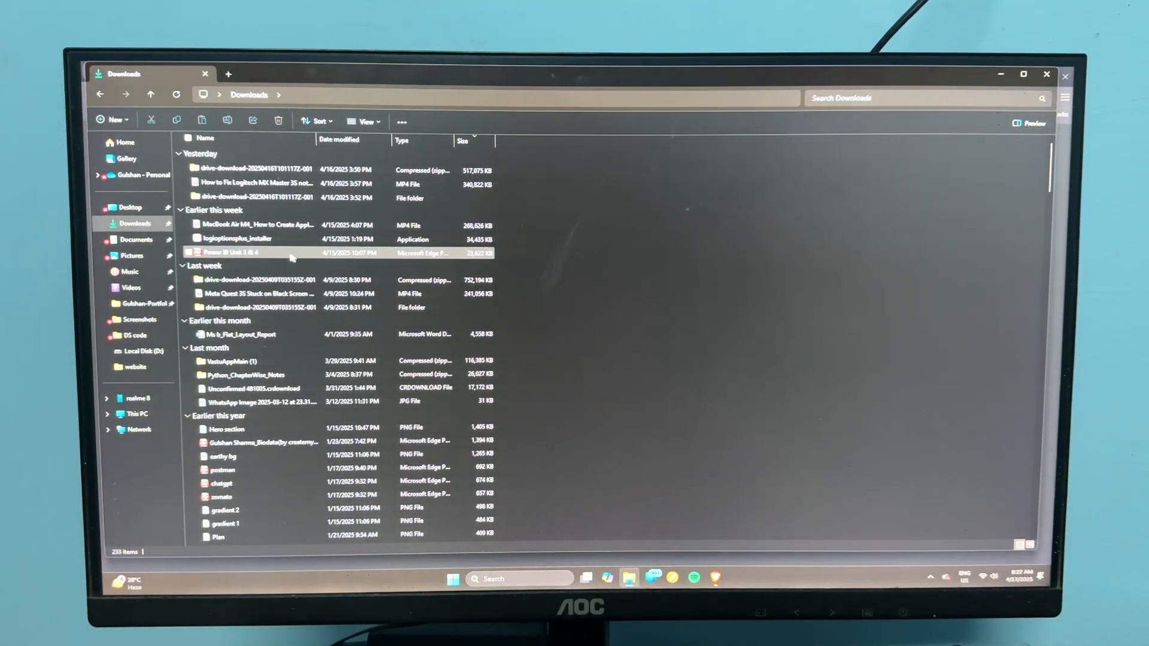
Run logioptionsplus_installer, allow it to make changes, and let the install finish.
click(236, 240)
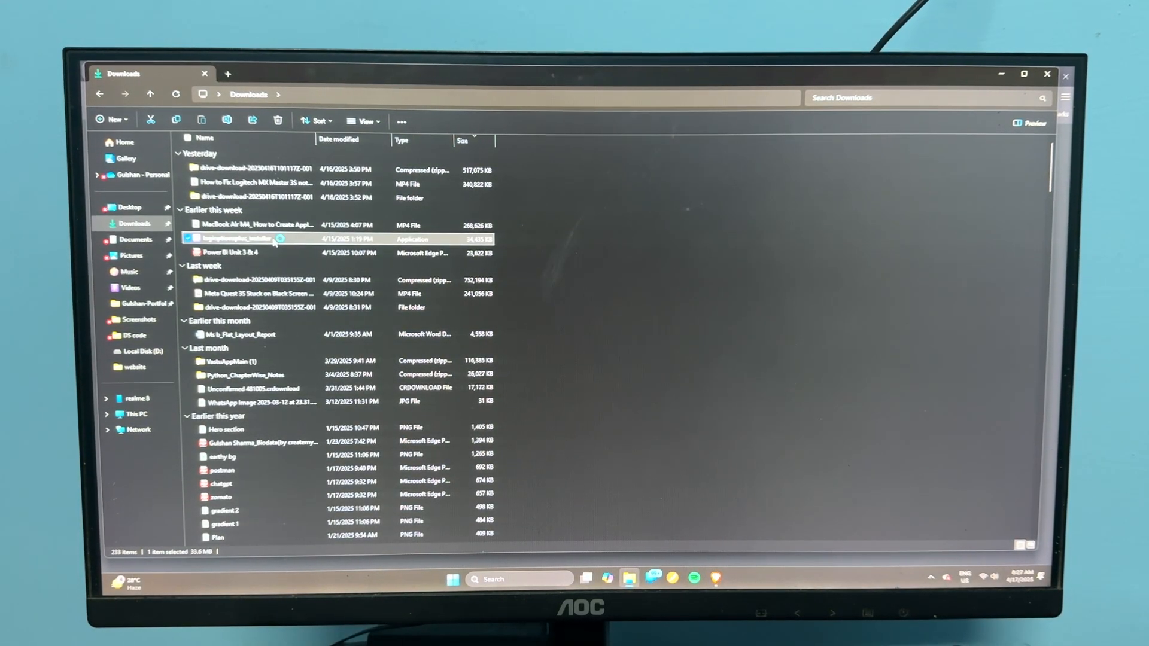
double_click(249, 239)
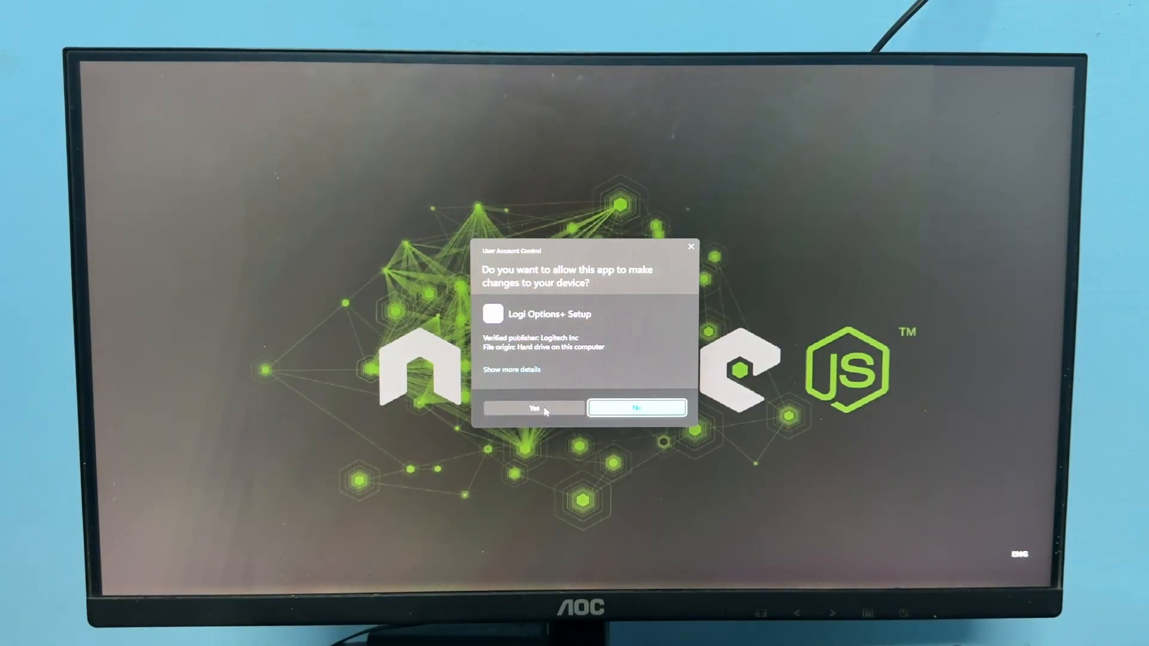
click(636, 408)
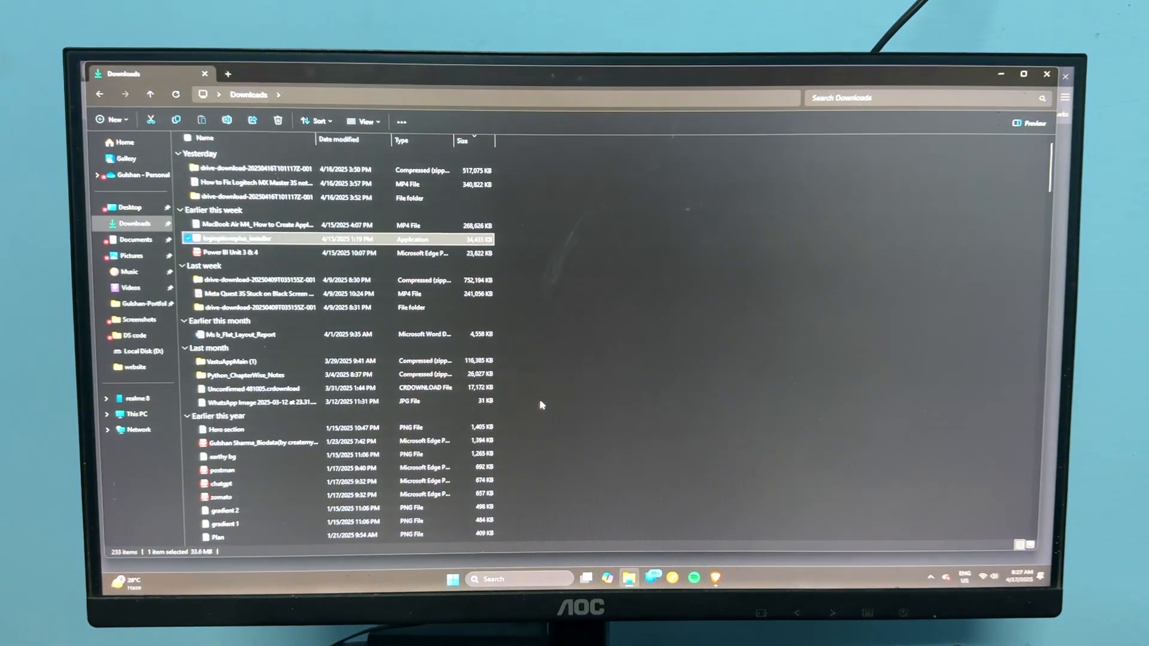
double_click(237, 239)
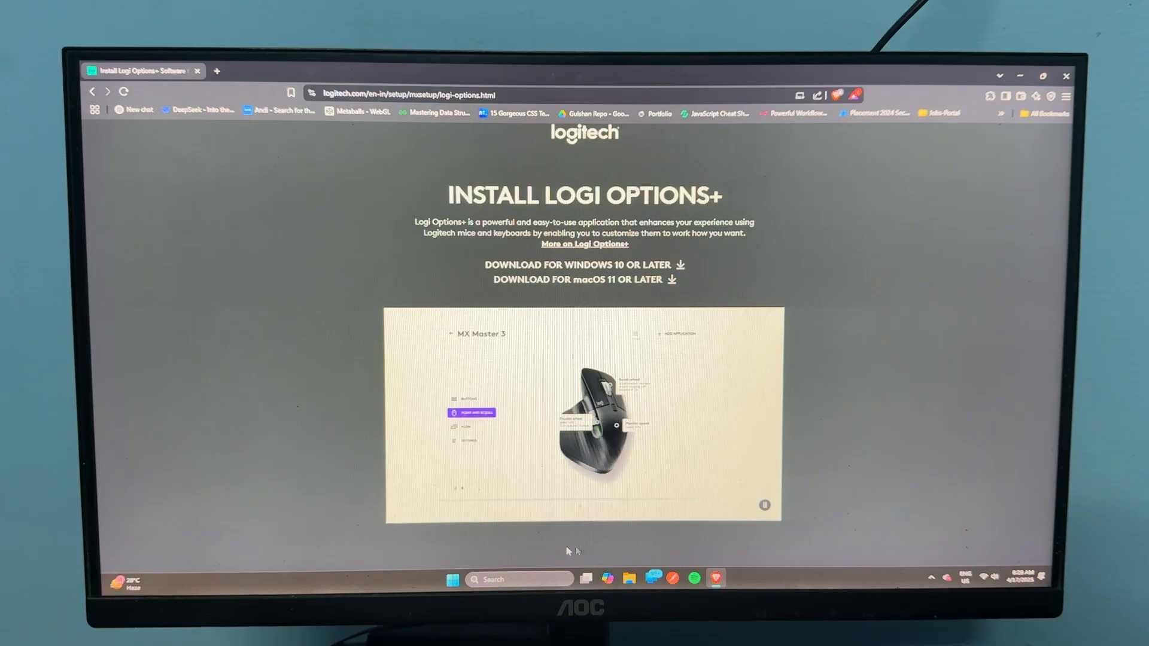
click(453, 580)
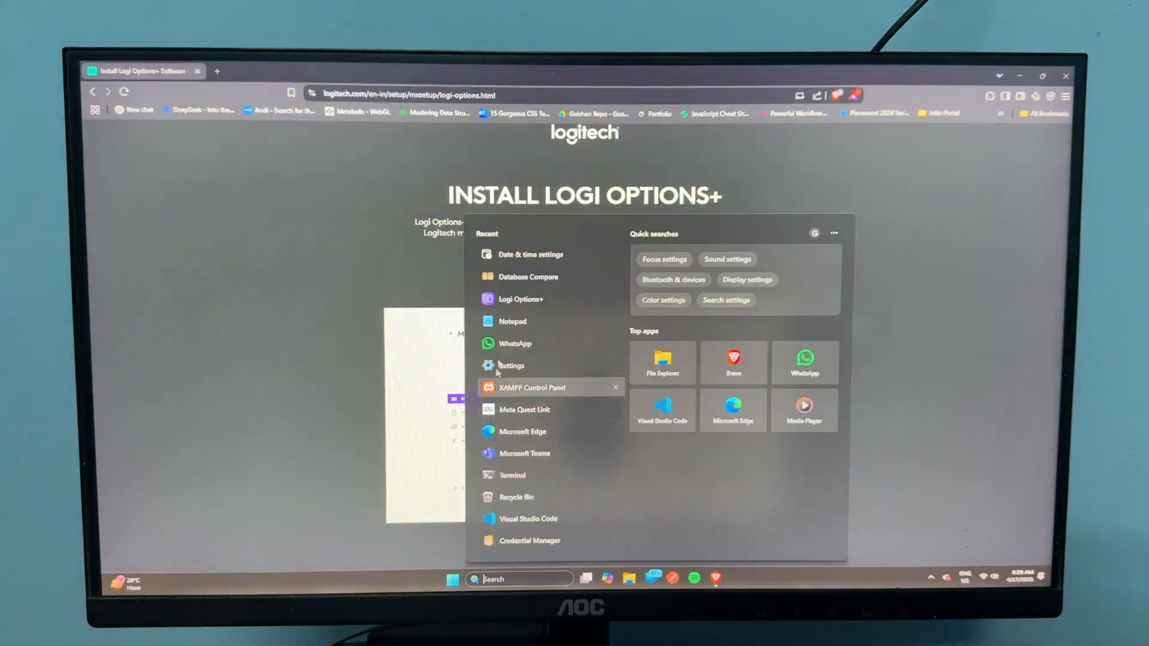
Cycle Bluetooth off and on under Bluetooth & devices, then pair the MX Master 3S until ready to go.
click(512, 366)
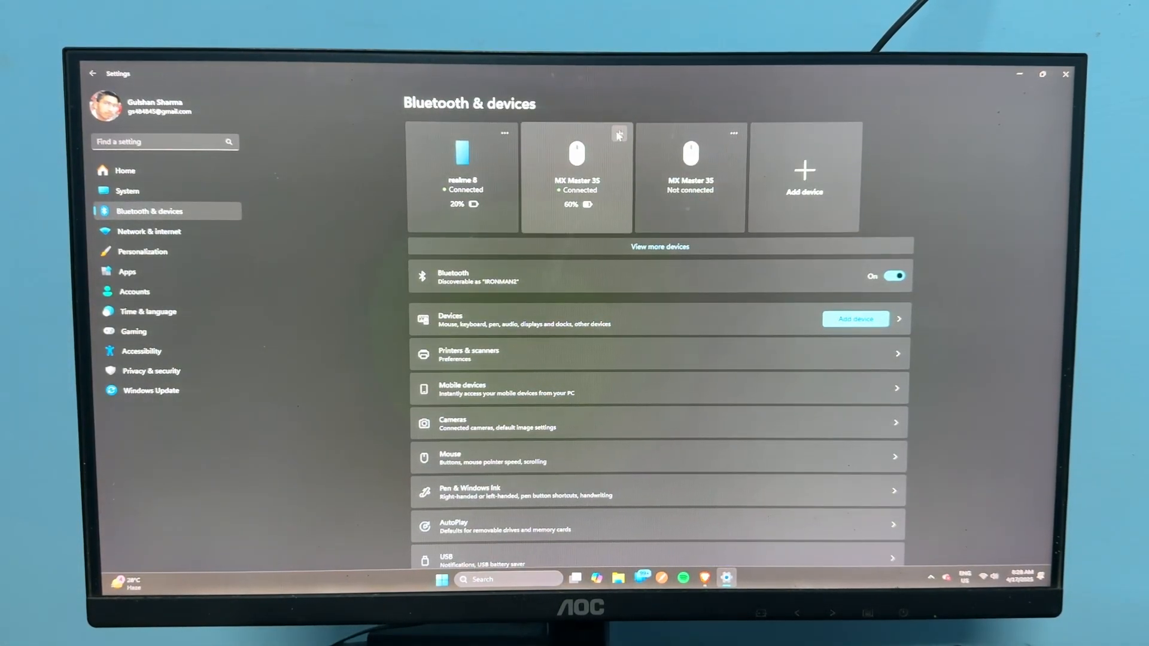
mouse_move(619, 134)
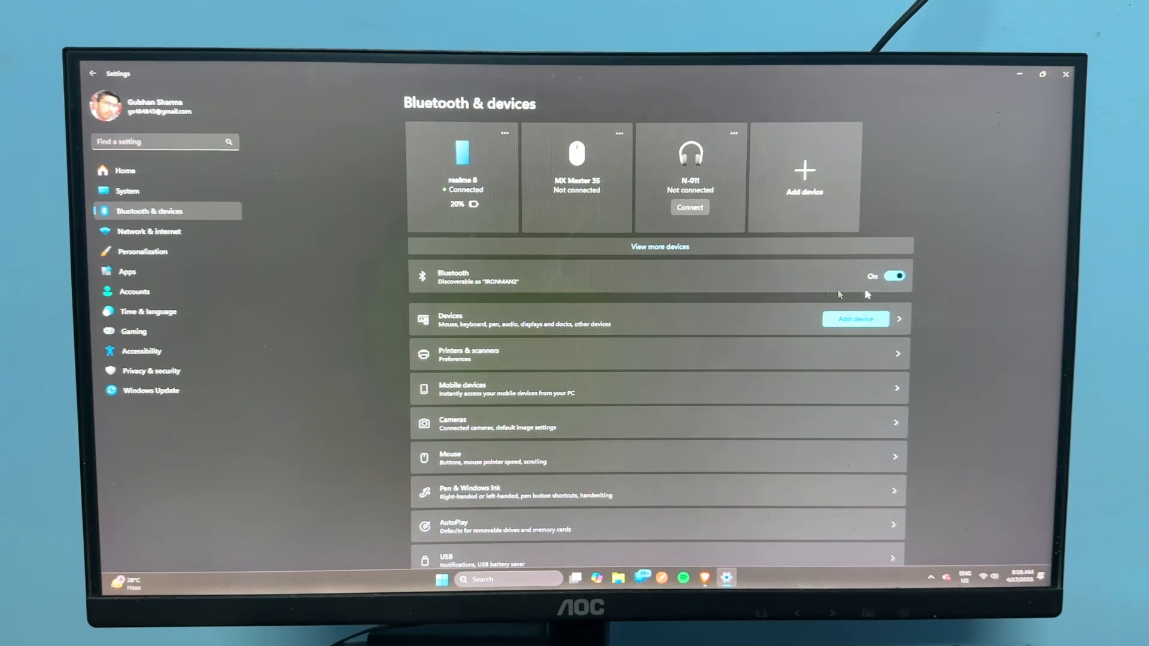
click(895, 276)
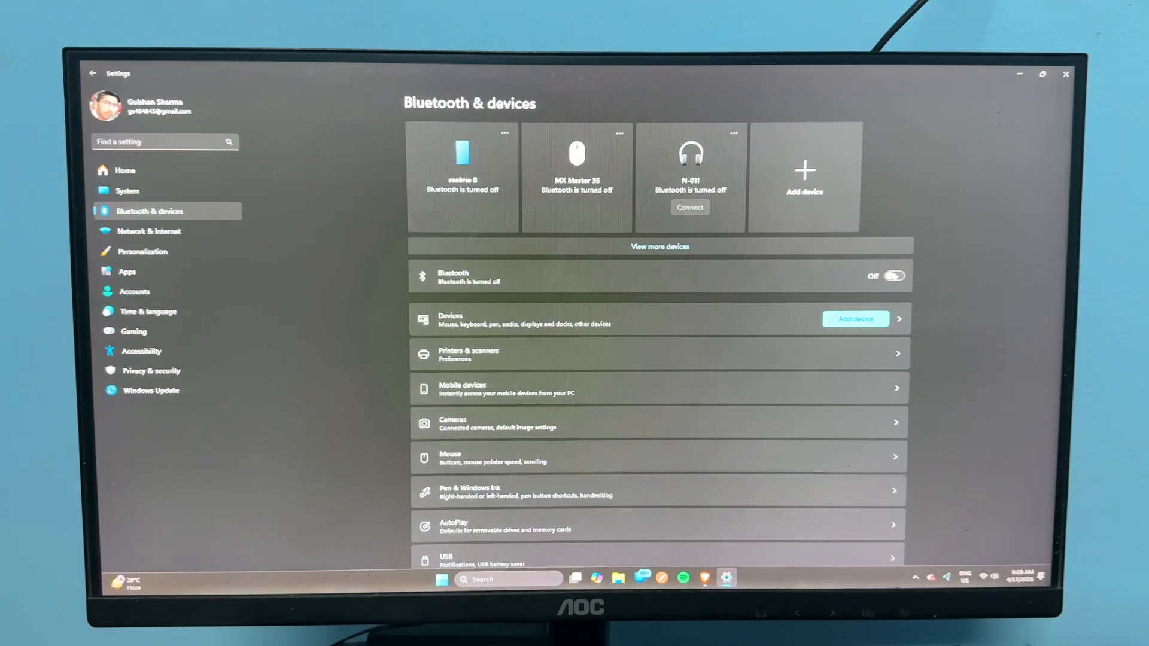
click(887, 276)
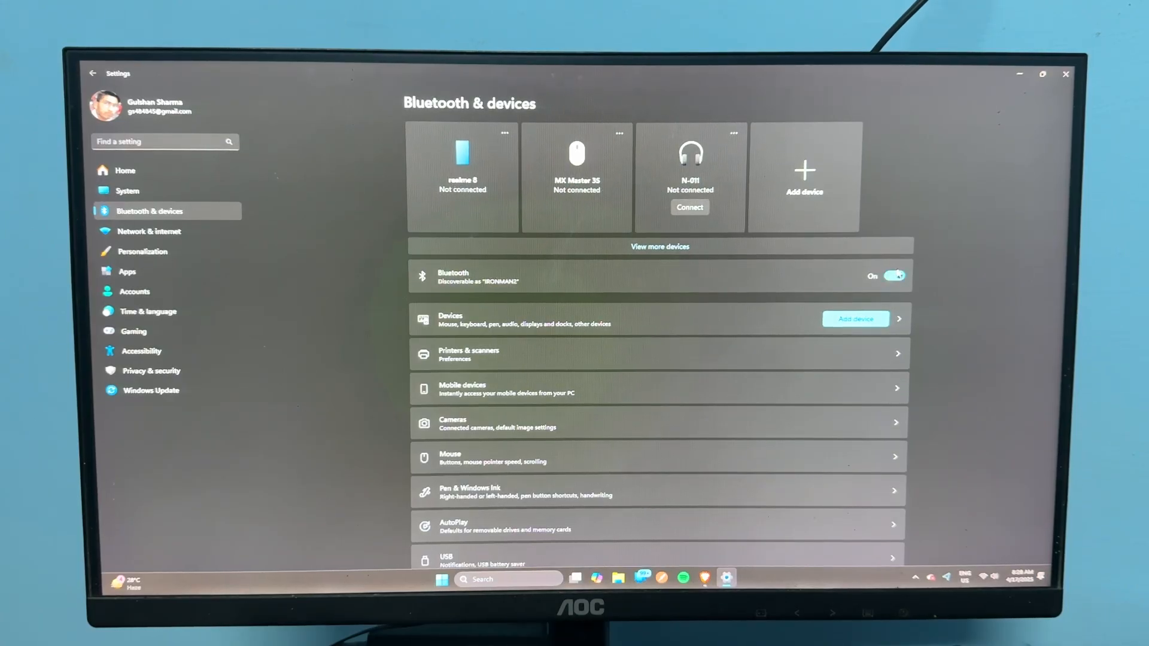
click(855, 319)
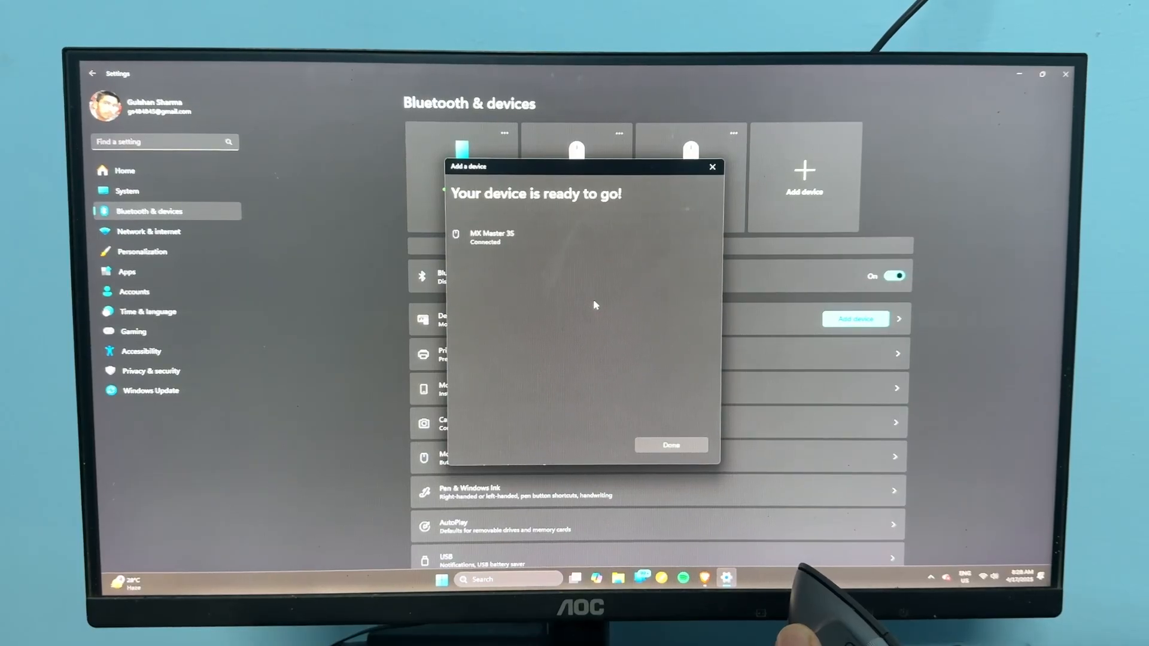
click(671, 445)
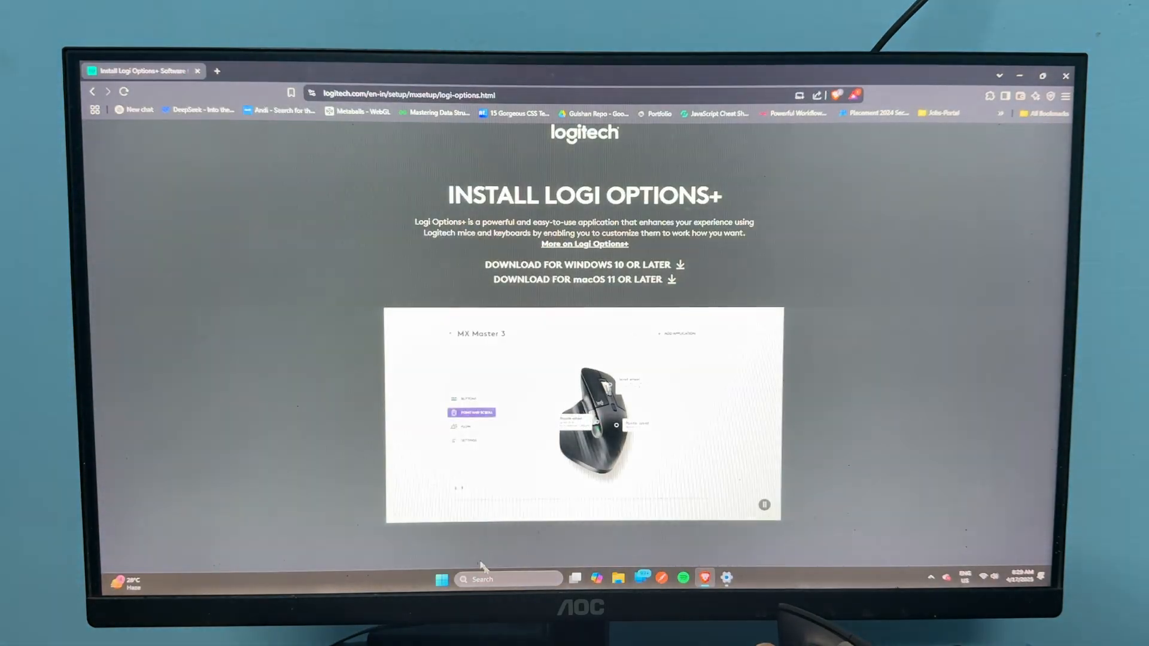
Launch the reinstalled Logi Options+ and dismiss its Update available notice, showing MX Master 3S at 60%.
click(441, 580)
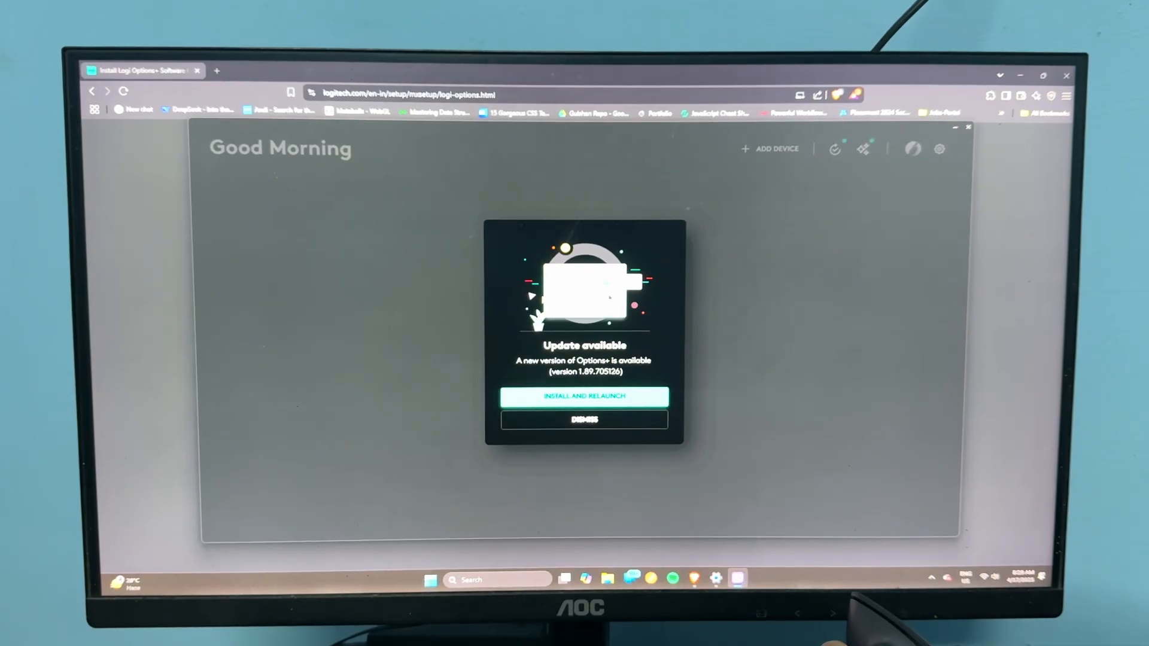
click(583, 419)
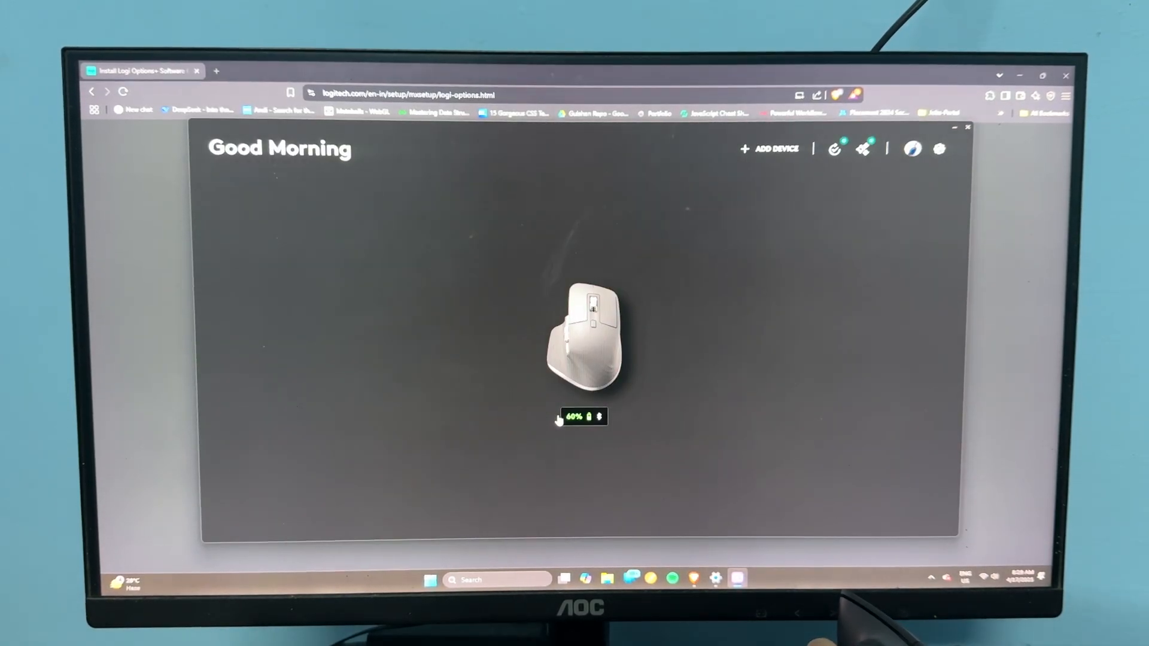